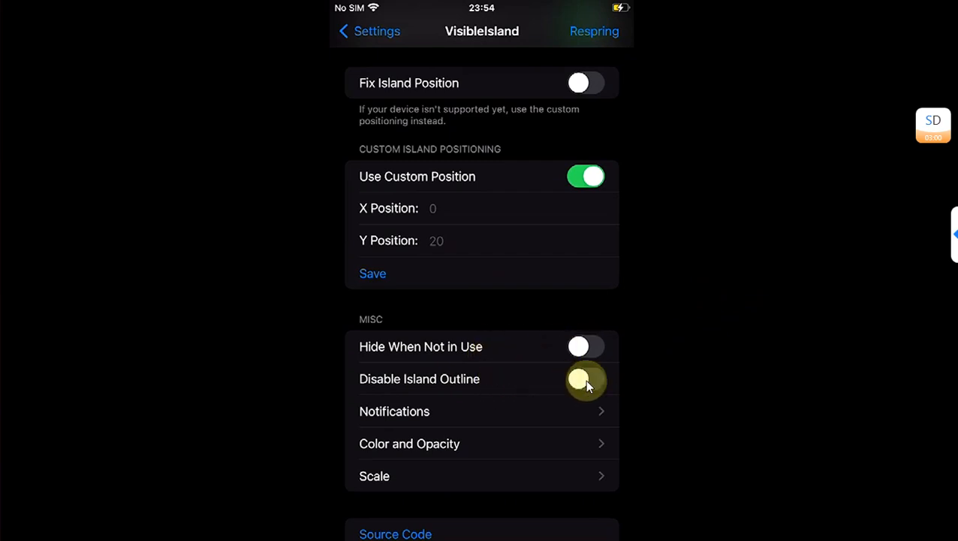
- Open the Color and Opacity page to view the opacity and RGB sliders, then return
click(394, 411)
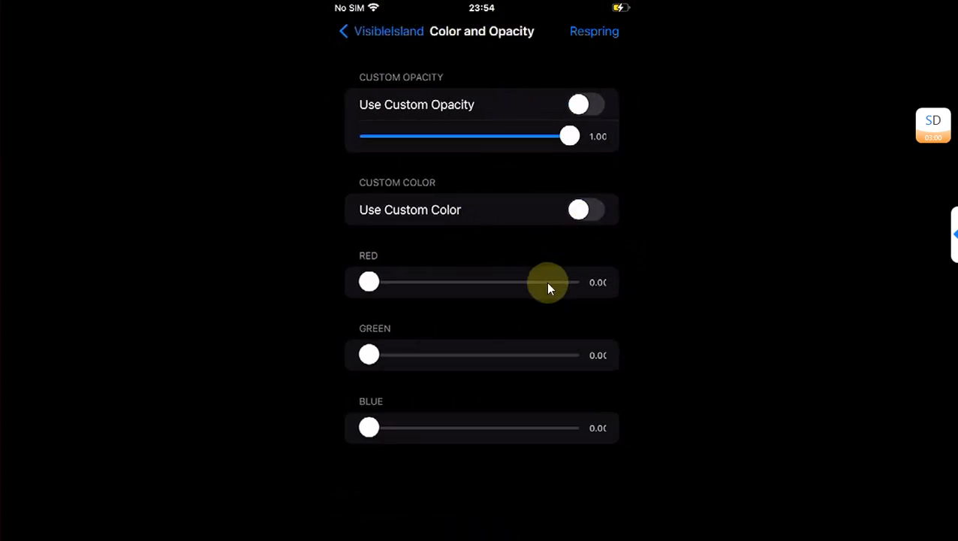
click(594, 31)
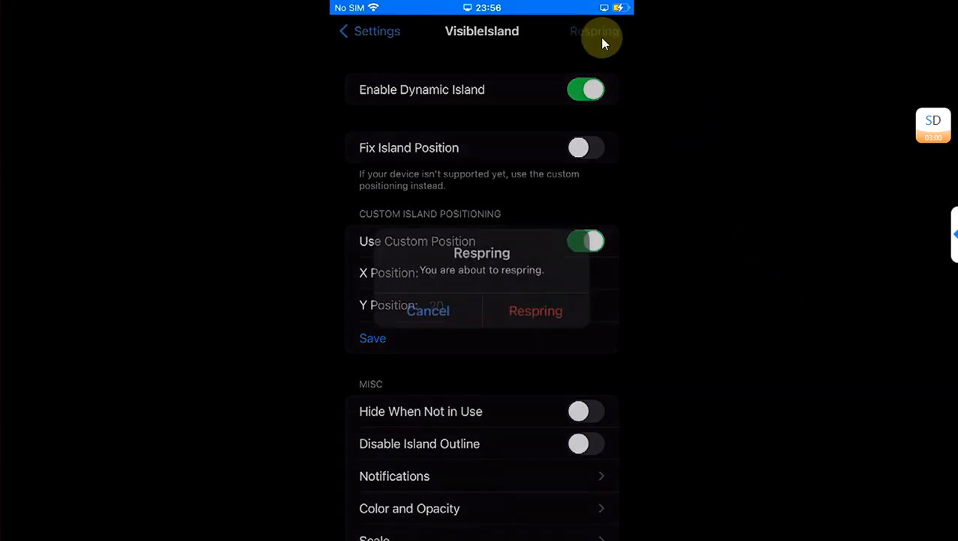